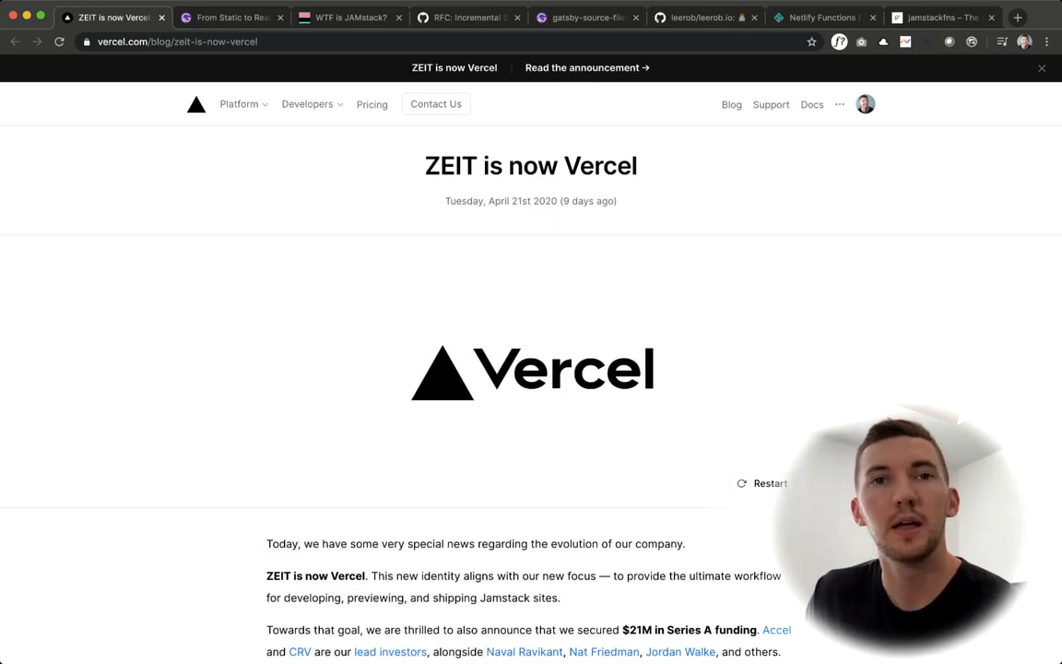
# Show the 'WTF is JAMstack?' page explaining JAM as JavaScript, APIs and Markup
pyautogui.click(355, 16)
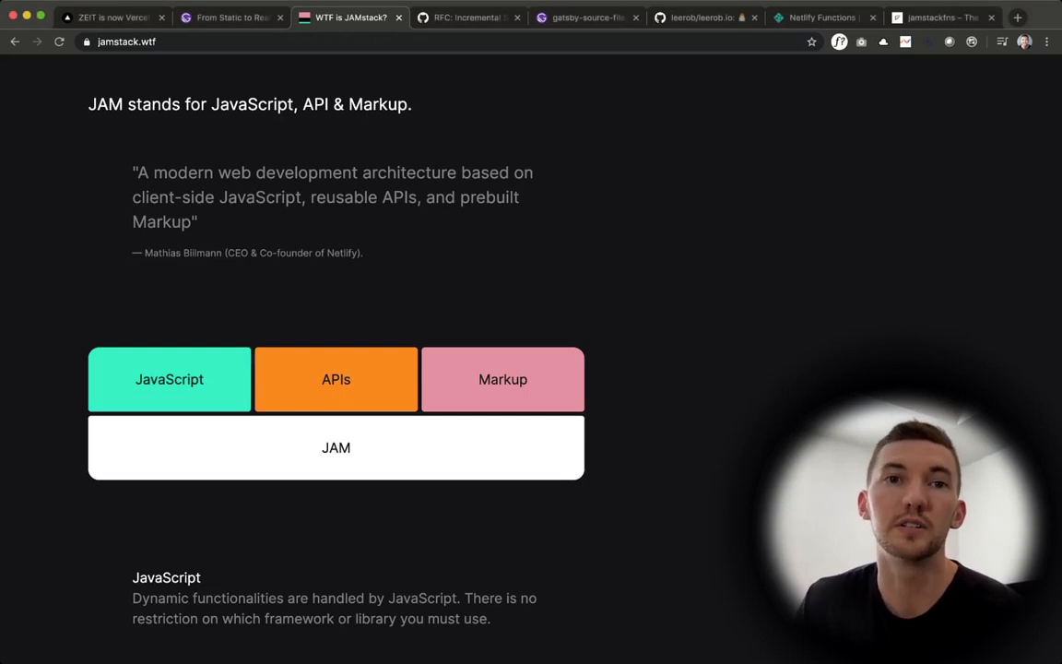
# Show the Gatsby blog post announcing Incremental Builds in Gatsby Cloud
pyautogui.click(230, 18)
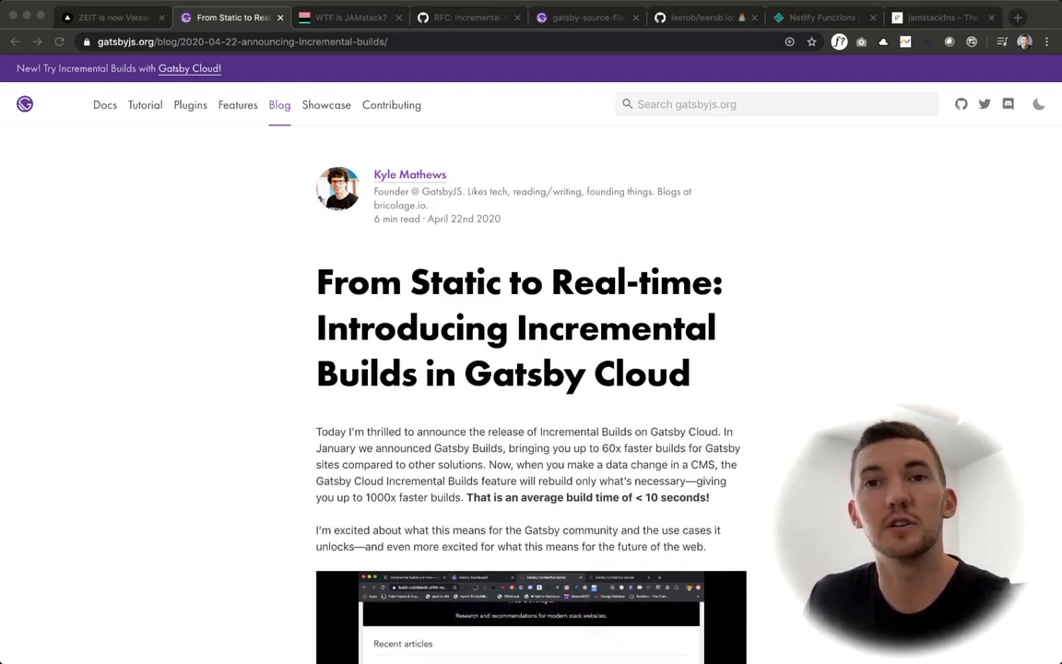
# Show the Next.js 'RFC: Incremental Static Generation' GitHub discussion and read its Summary and Background
pyautogui.click(464, 15)
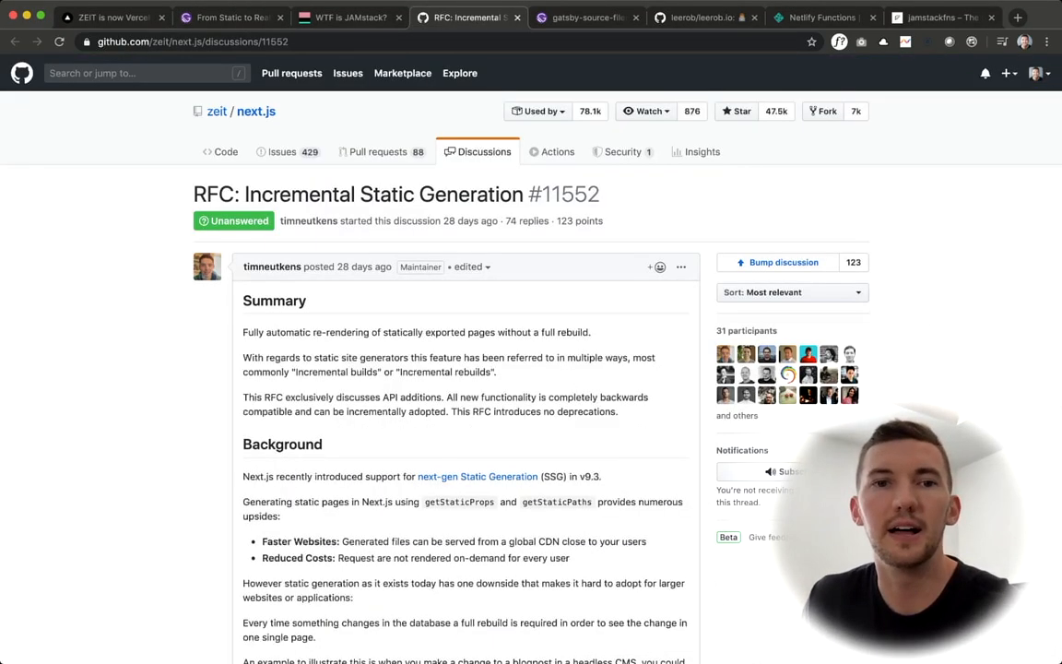
pyautogui.scroll(-3)
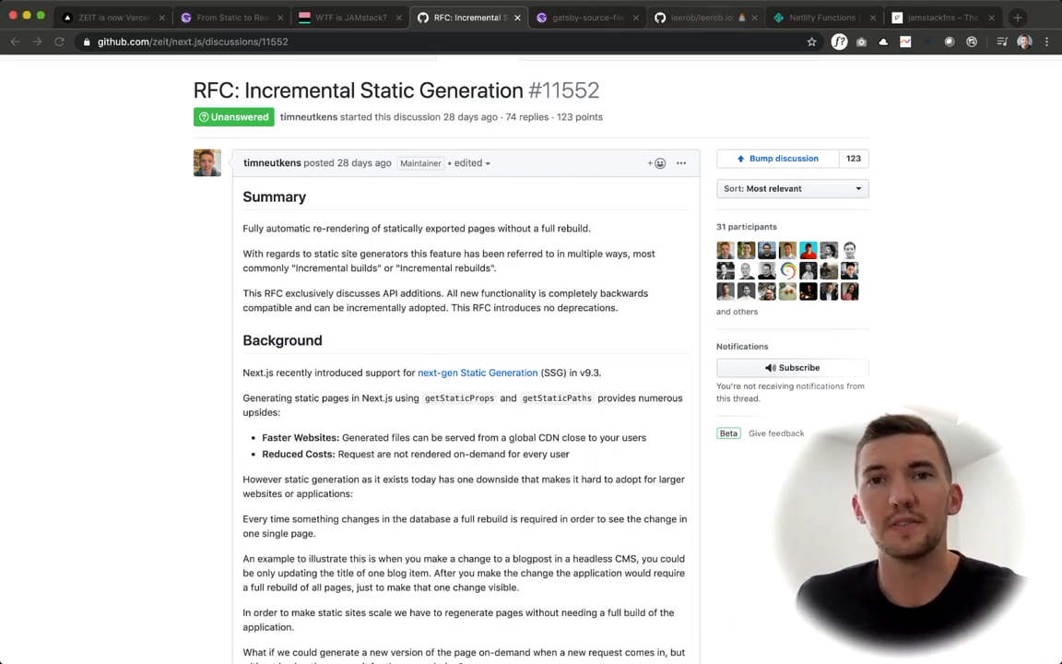
pyautogui.click(697, 17)
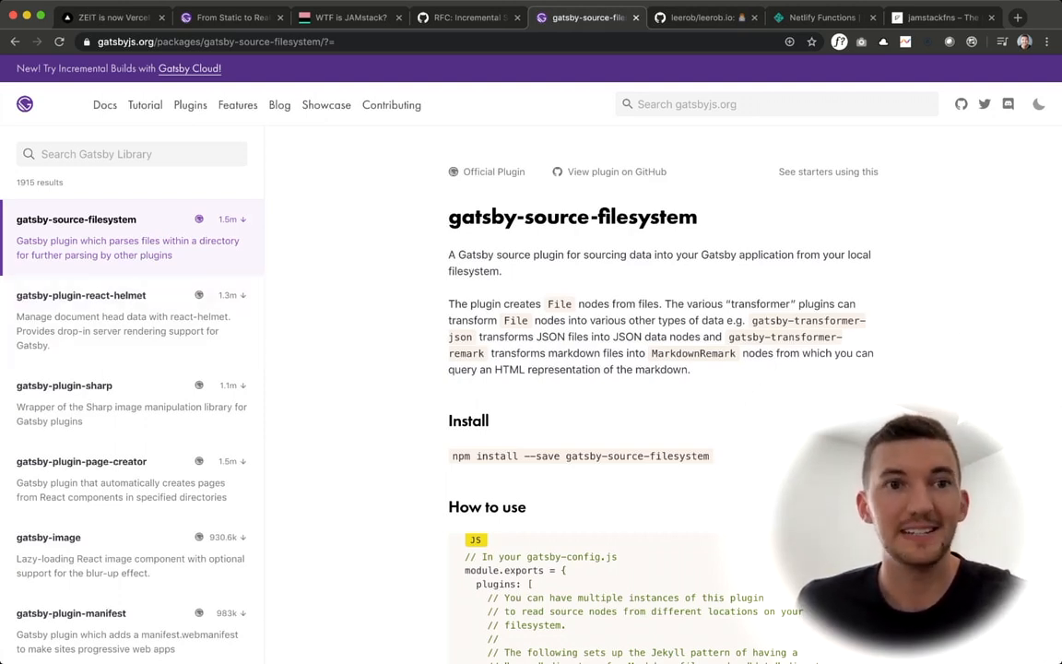
# Browse down the Gatsby plugin list, then show the leerob/leerob.io GitHub repository README
pyautogui.scroll(-3)
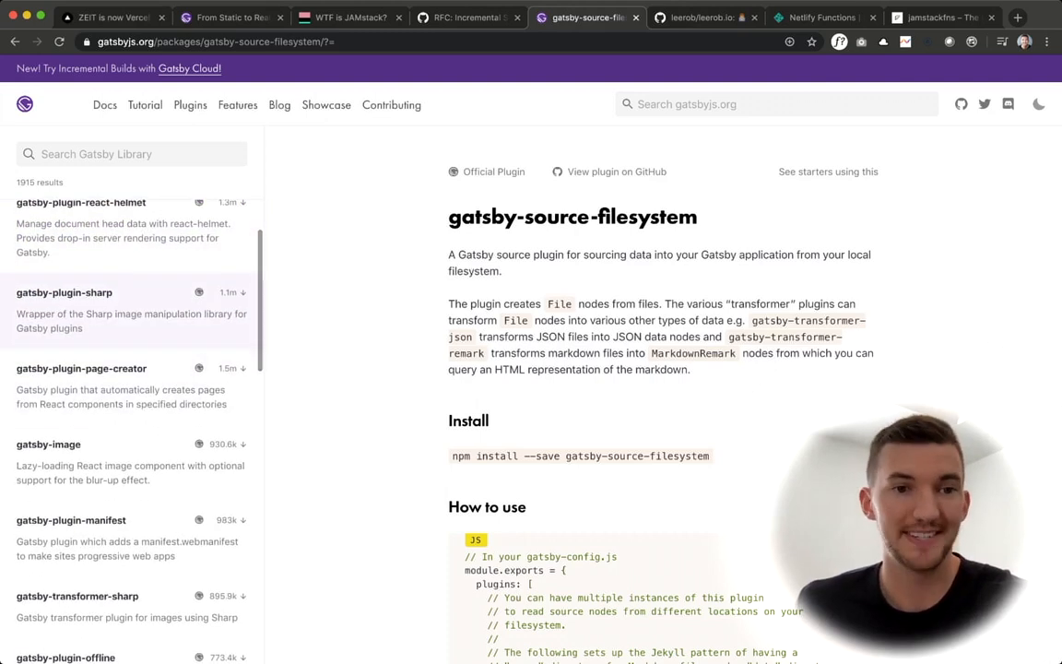
pyautogui.scroll(-3)
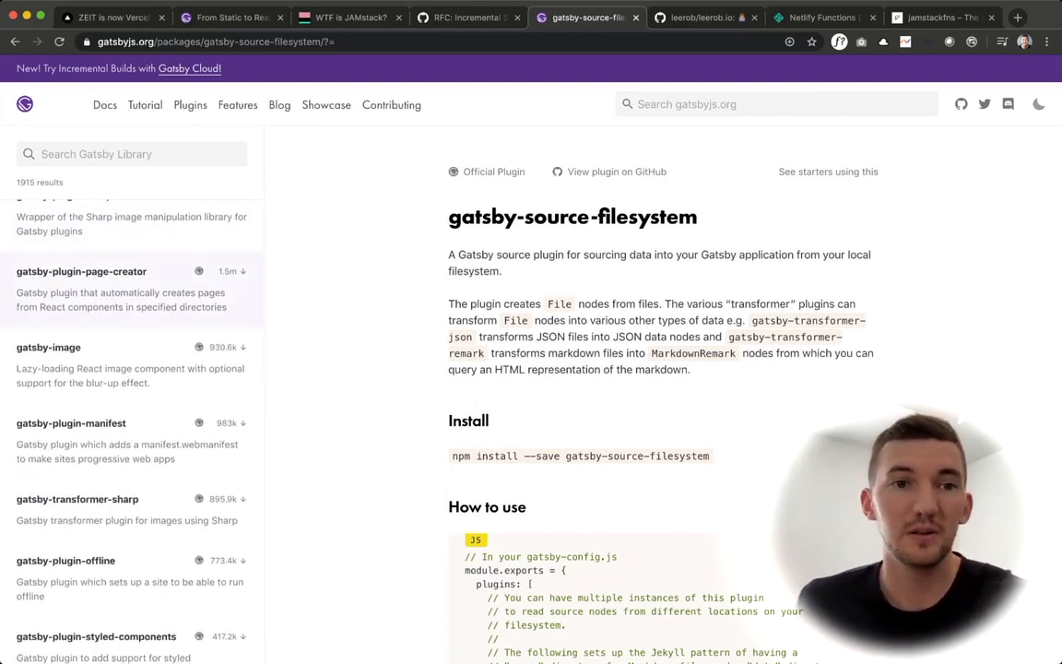
pyautogui.scroll(-3)
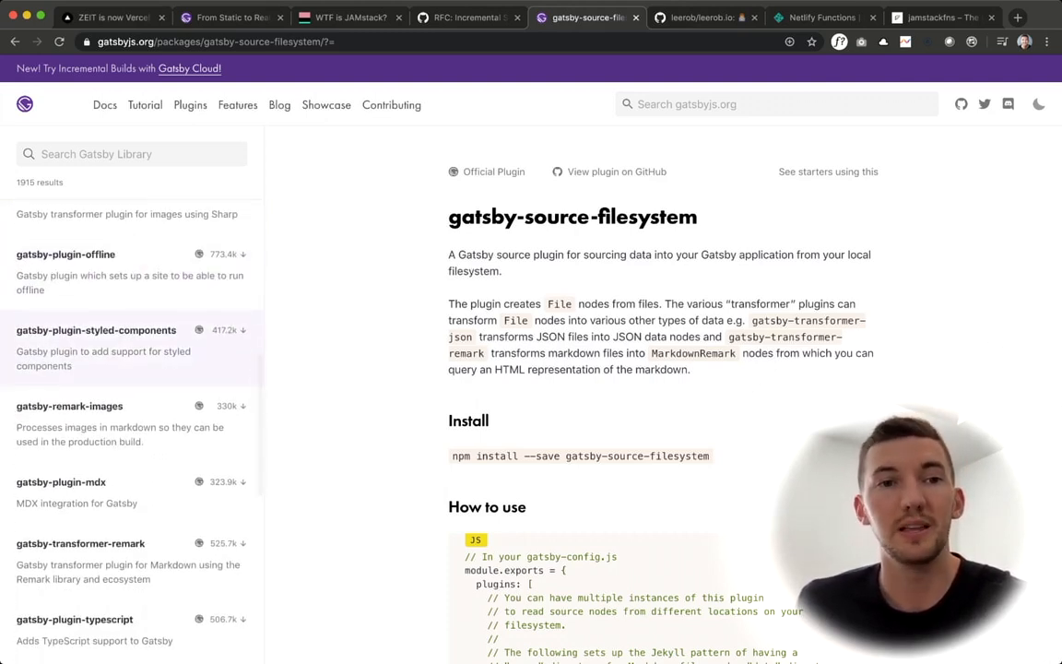
pyautogui.scroll(-3)
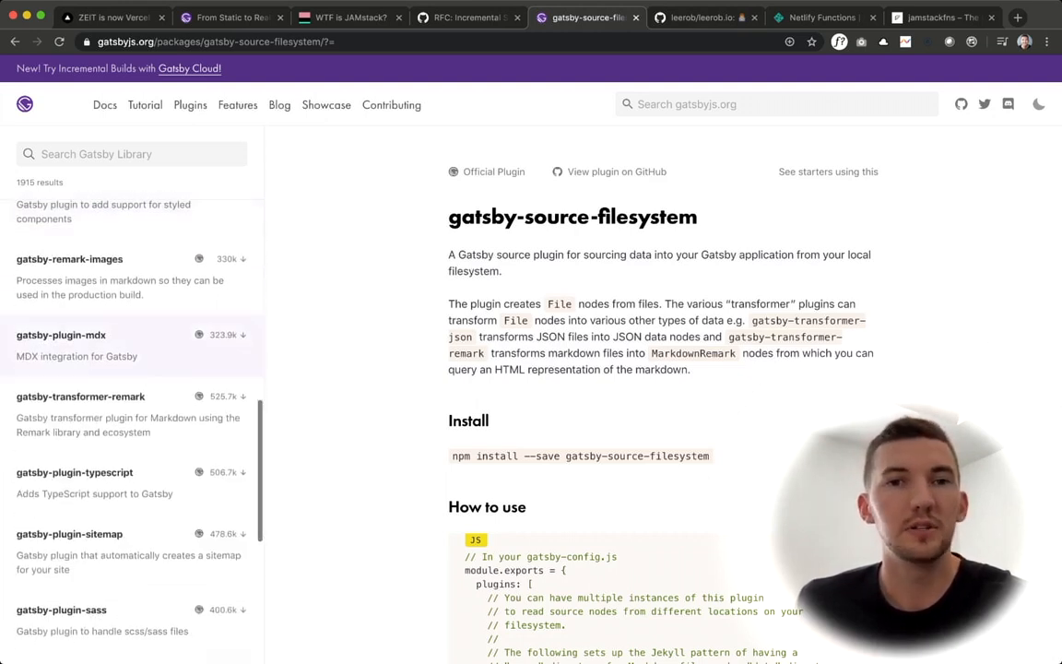
pyautogui.scroll(-3)
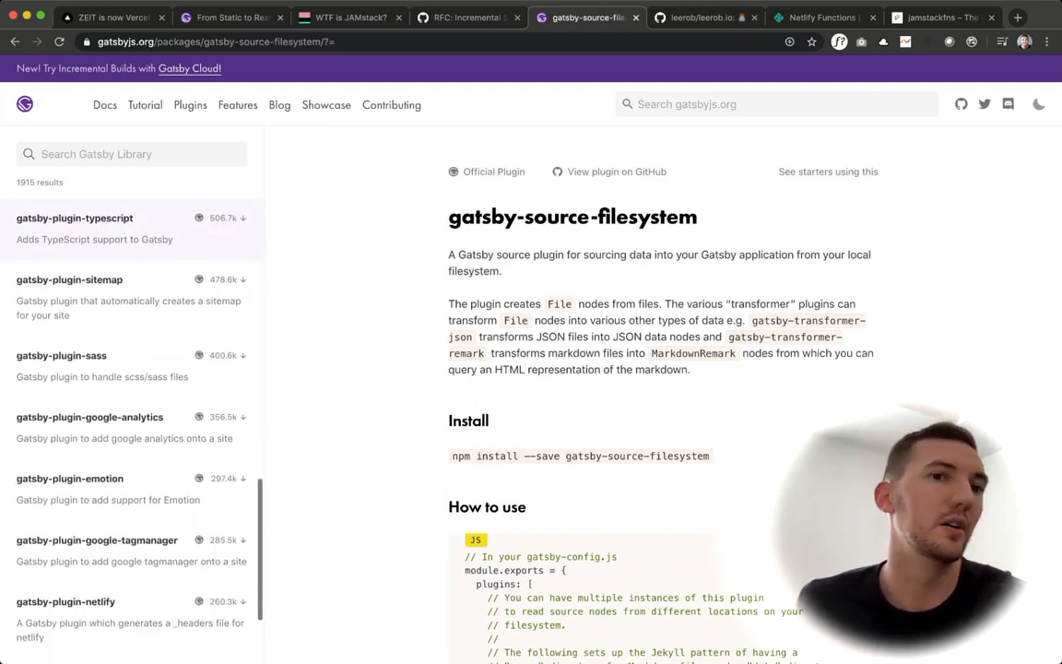
pyautogui.scroll(-3)
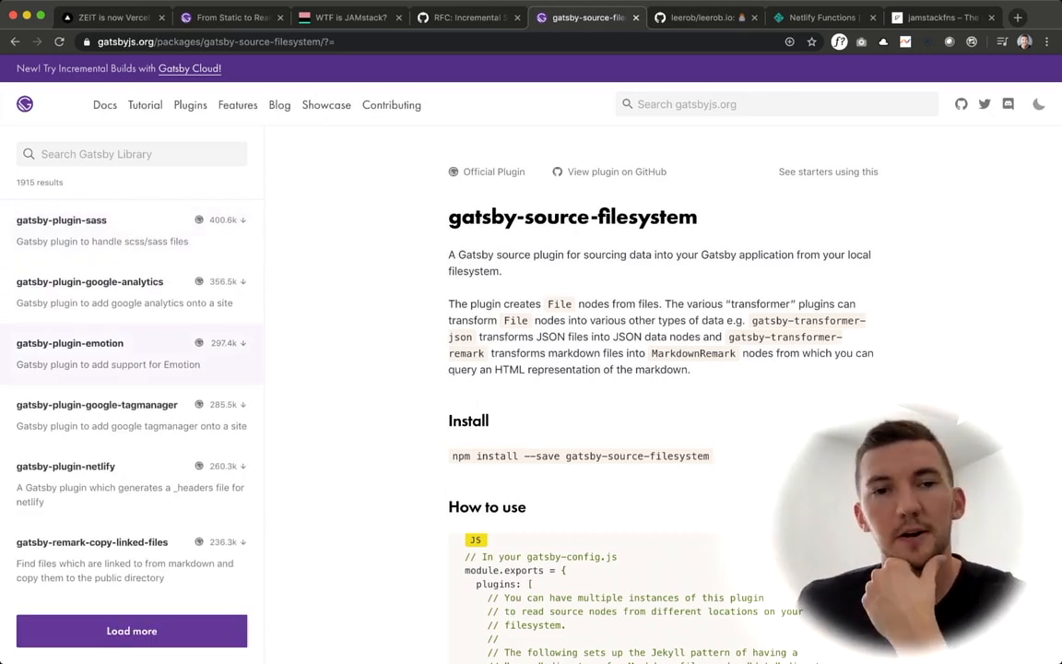
pyautogui.scroll(-3)
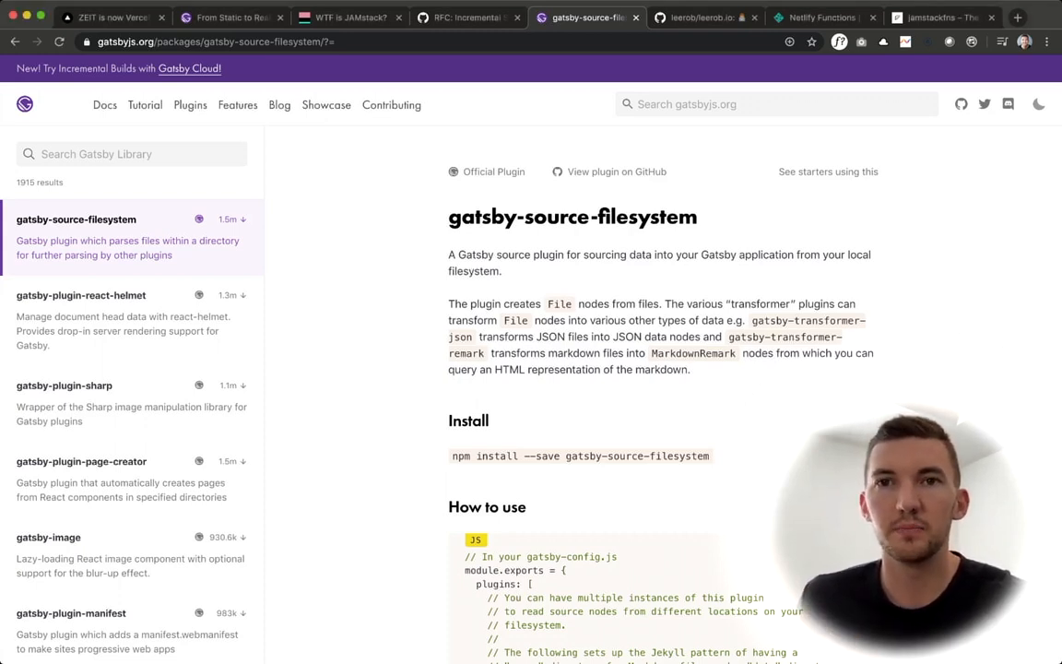
pyautogui.click(719, 19)
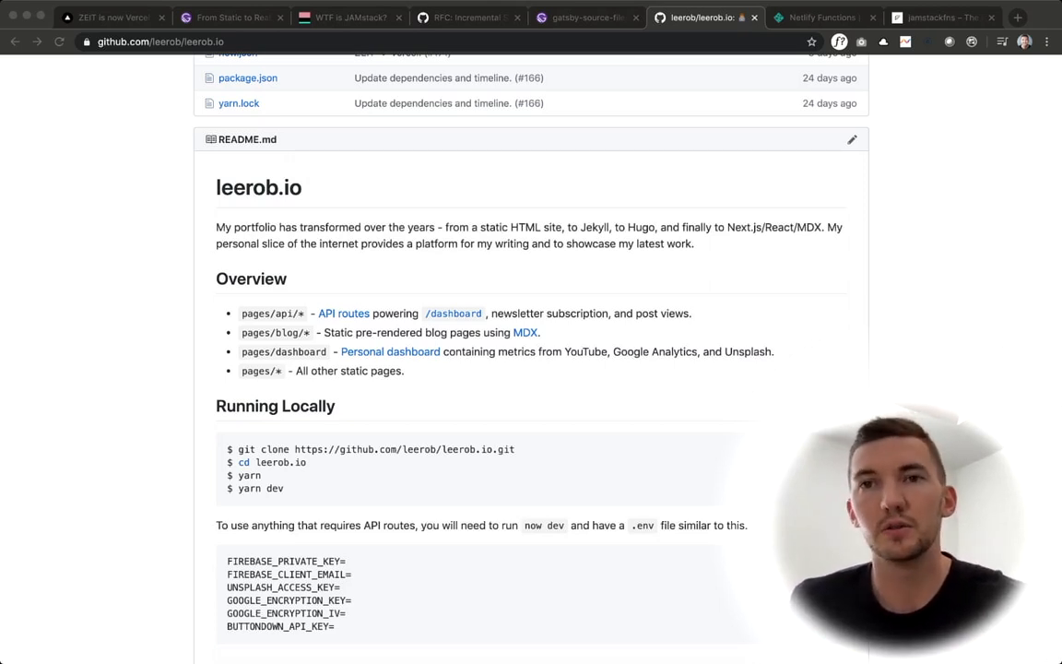
# Show the Netlify Functions product page describing the built-in serverless backend
pyautogui.click(830, 17)
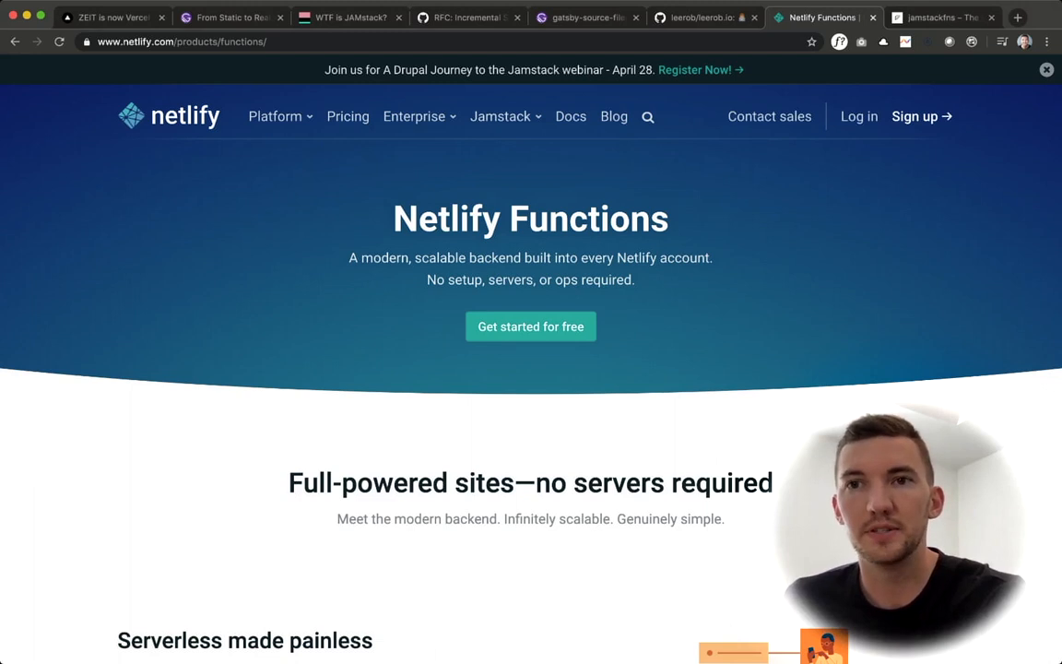
# Show the jamstackfns directory site and move down to its Email section
pyautogui.click(949, 16)
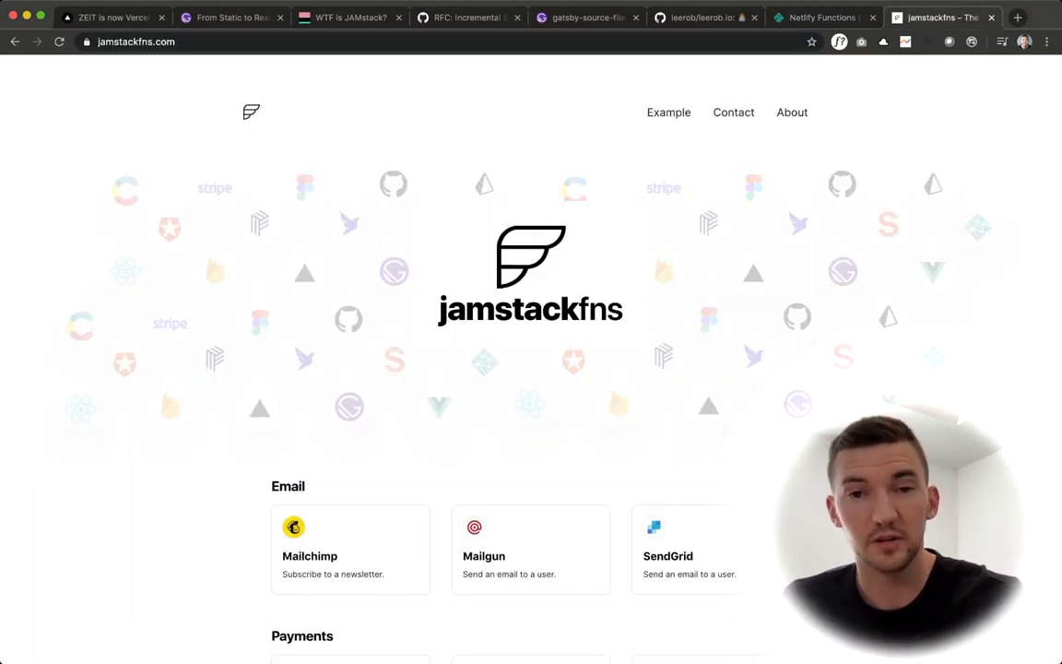
pyautogui.scroll(-3)
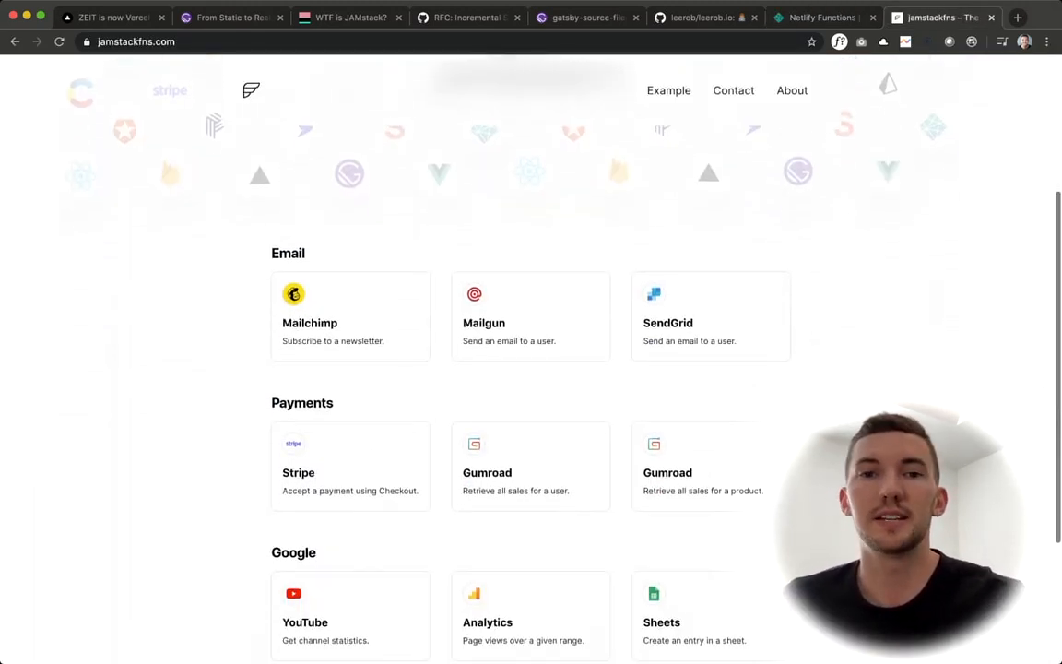
pyautogui.scroll(-3)
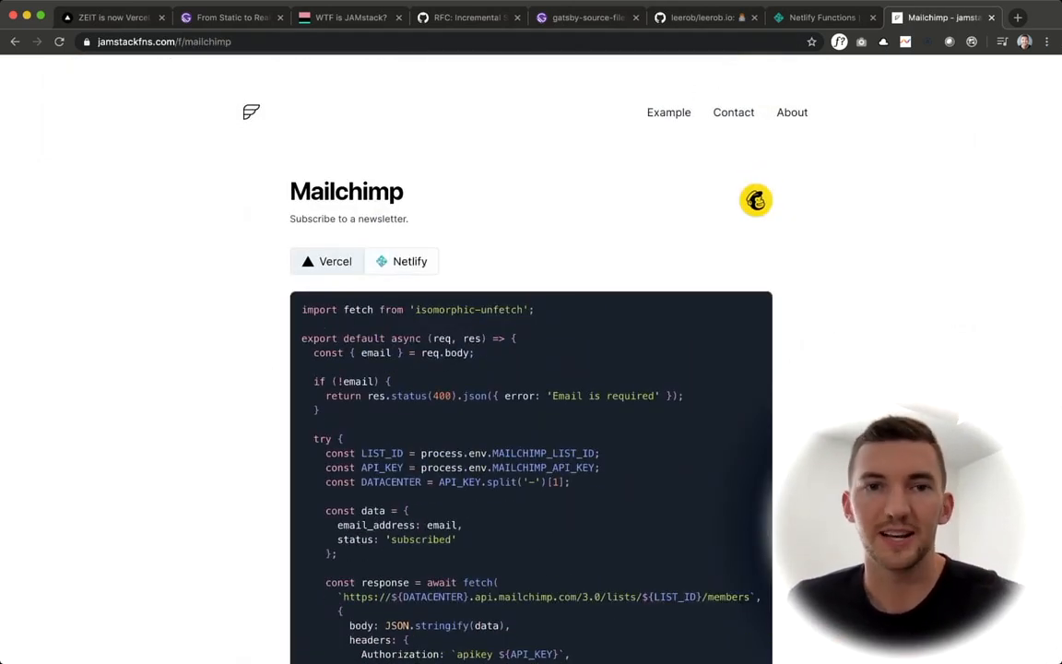
# Read the Mailchimp newsletter-subscribe function code, ending back on the jamstackfns function list
pyautogui.click(410, 261)
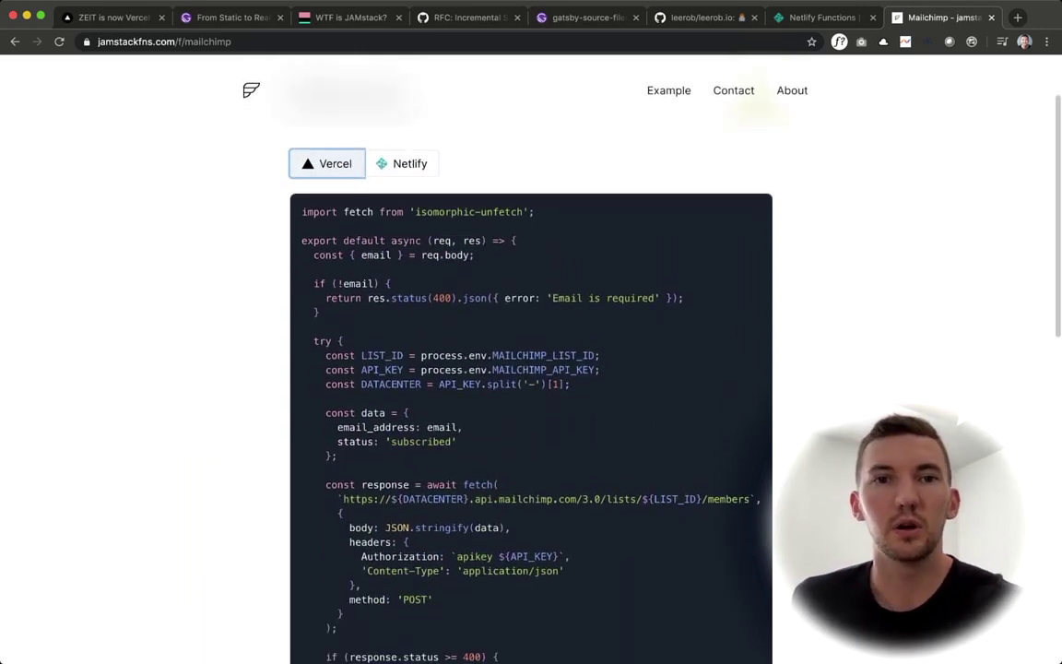
pyautogui.scroll(-3)
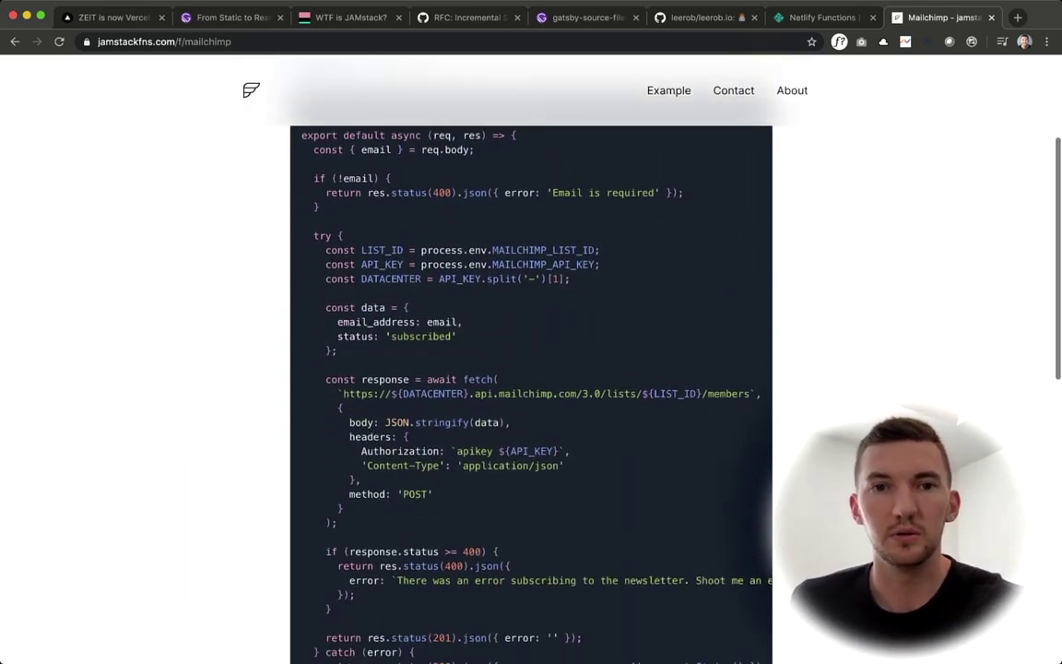
pyautogui.scroll(-3)
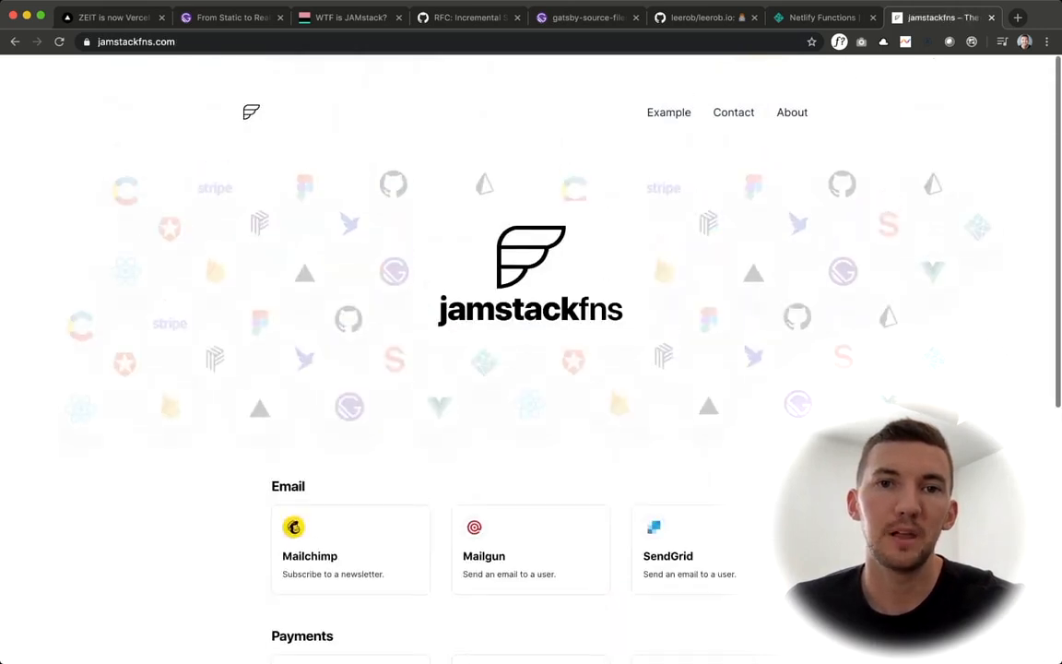
pyautogui.scroll(-3)
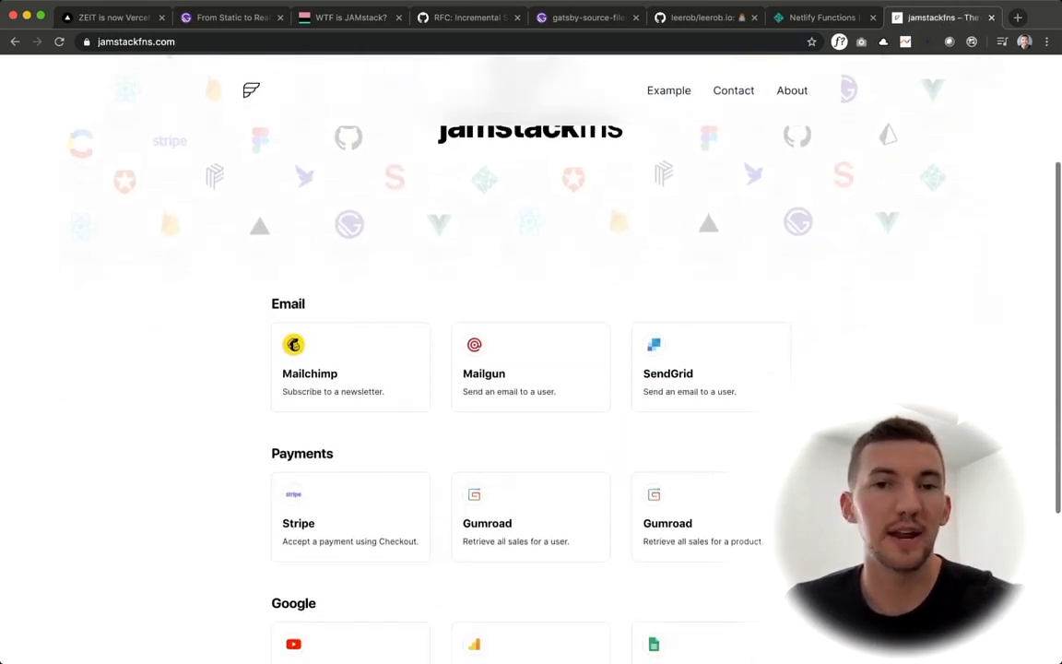
pyautogui.scroll(-3)
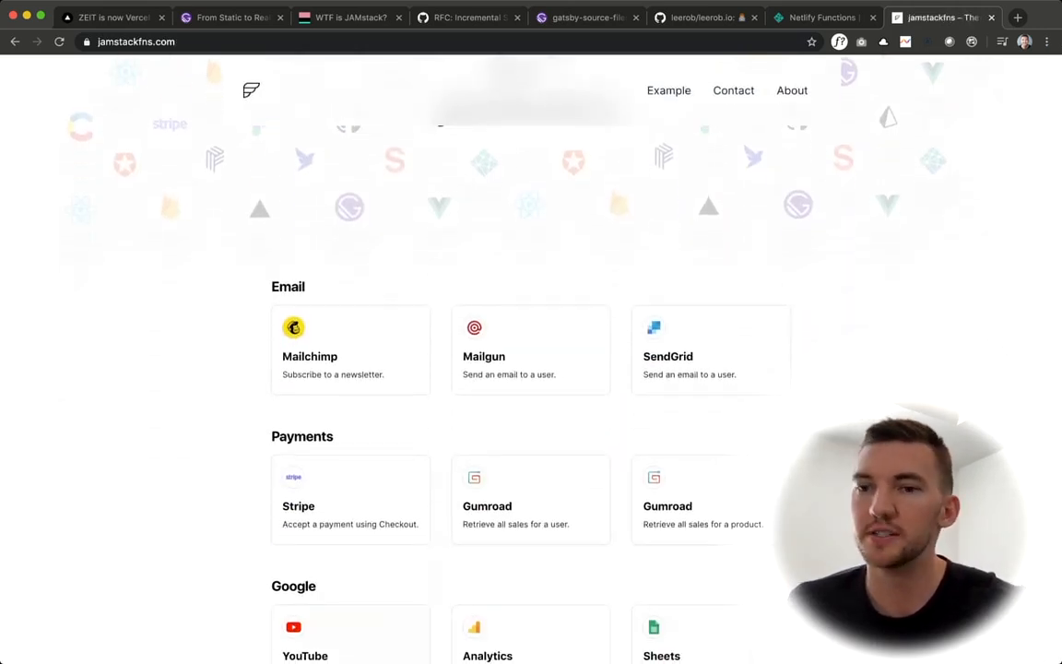